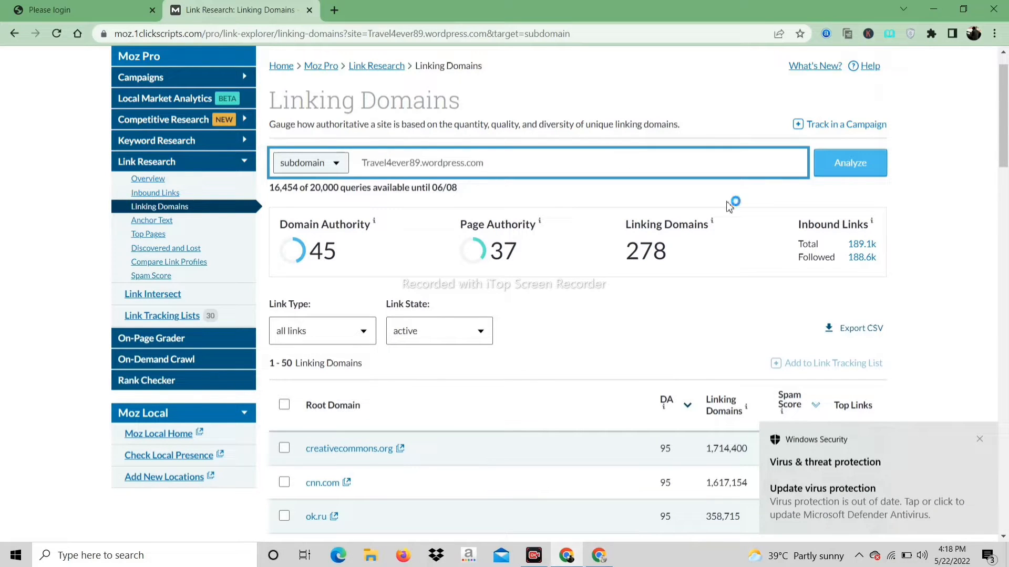
Run the linking domains analysis for the blog and scan through the resulting list.
left_click(979, 439)
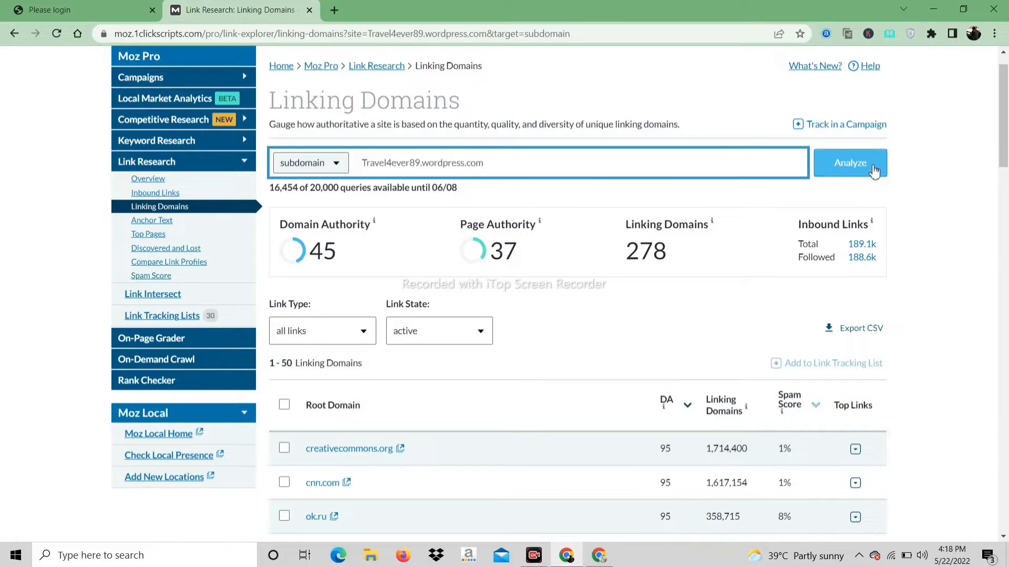
scroll("down", 3)
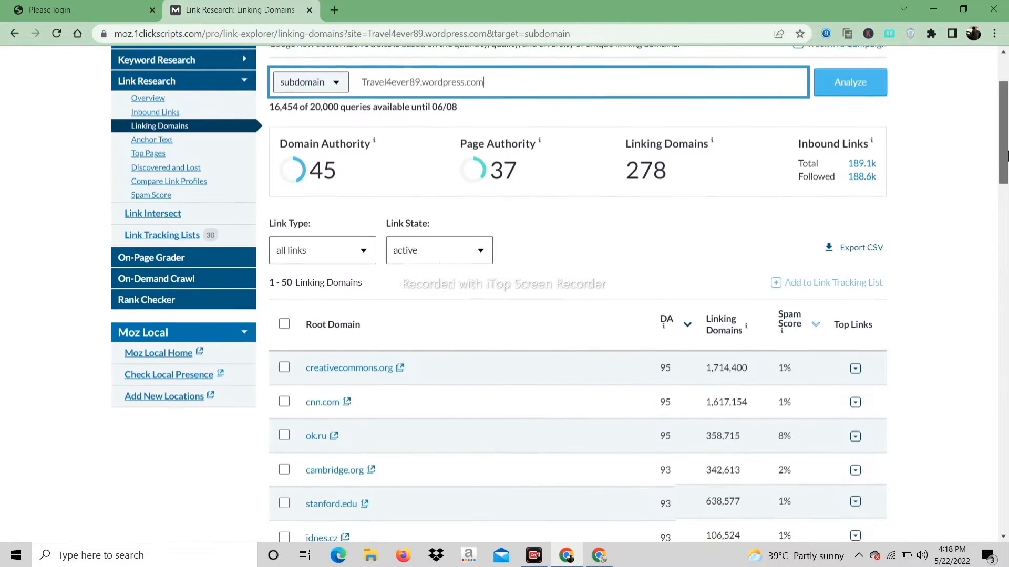
scroll("down", 3)
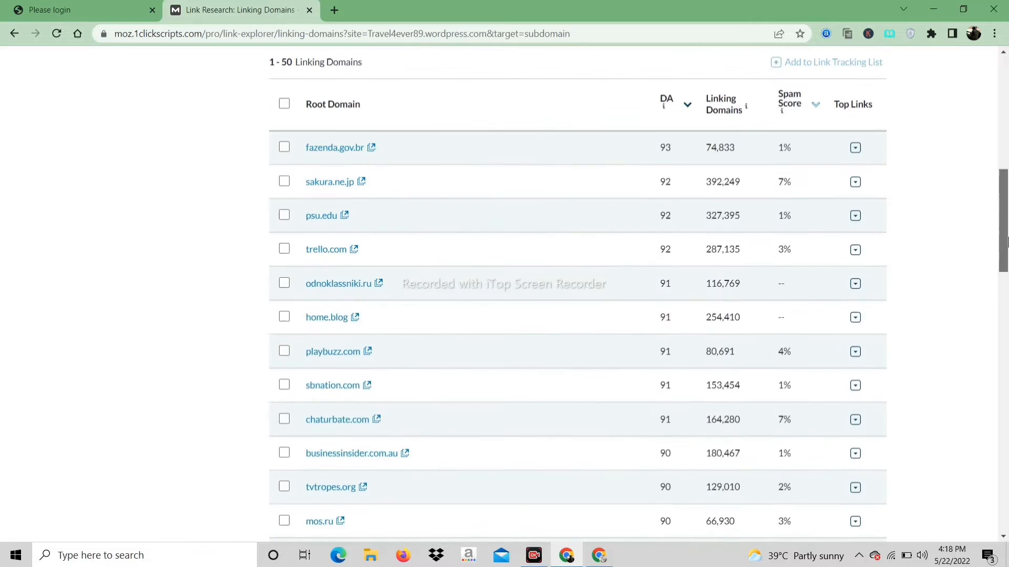
scroll("down", 3)
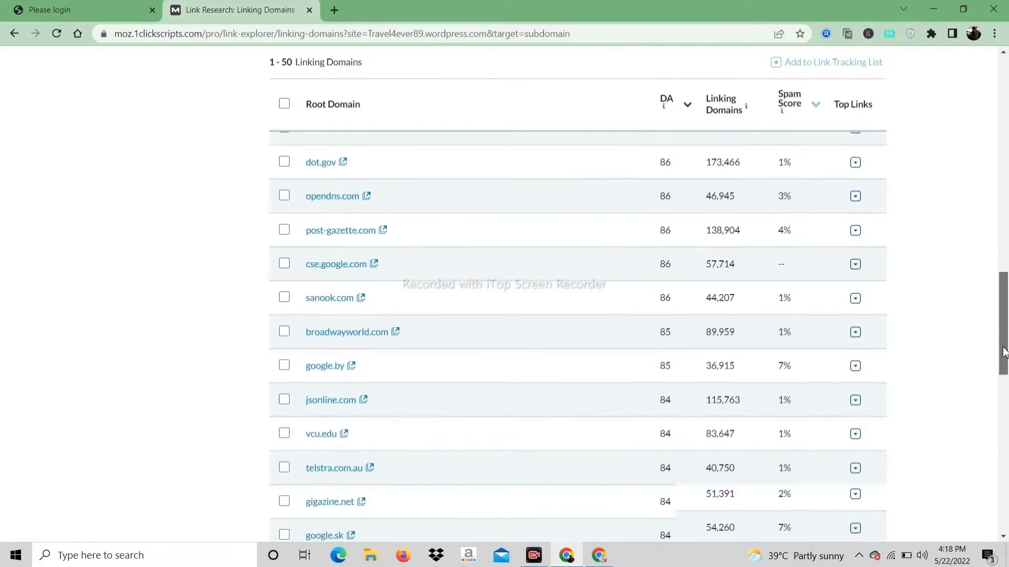
scroll("down", 3)
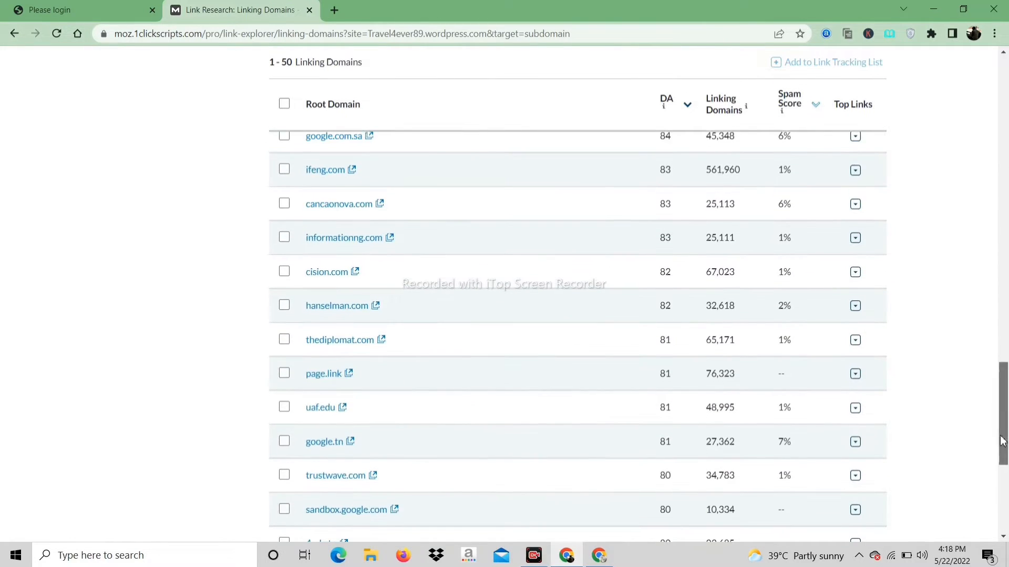
scroll("down", 3)
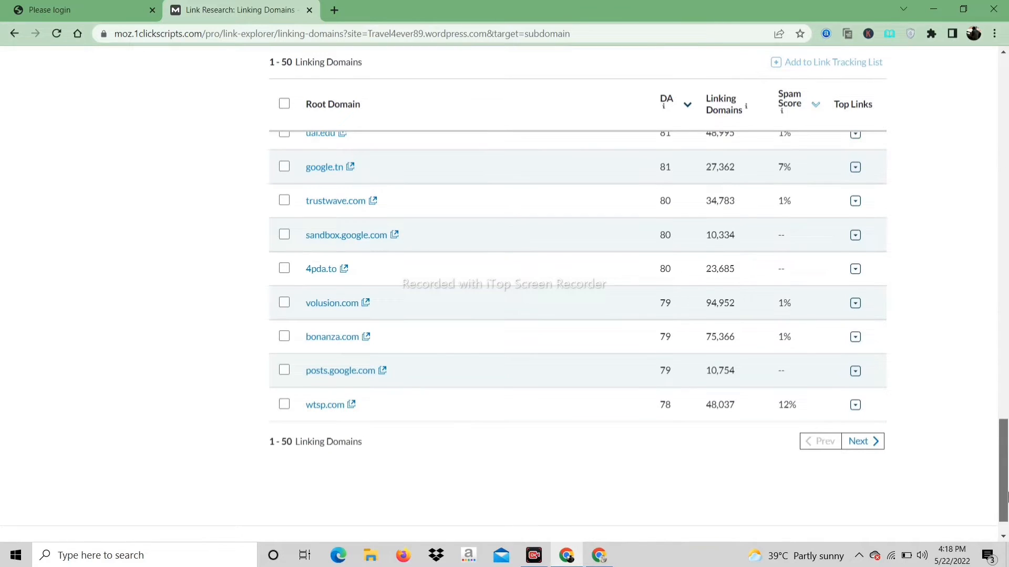
scroll("up", 3)
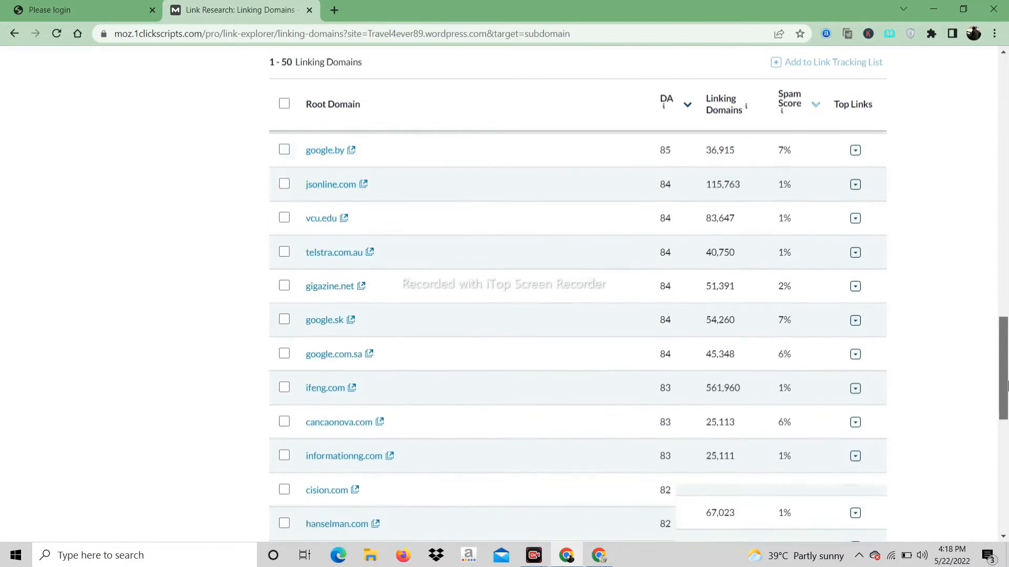
scroll("up", 3)
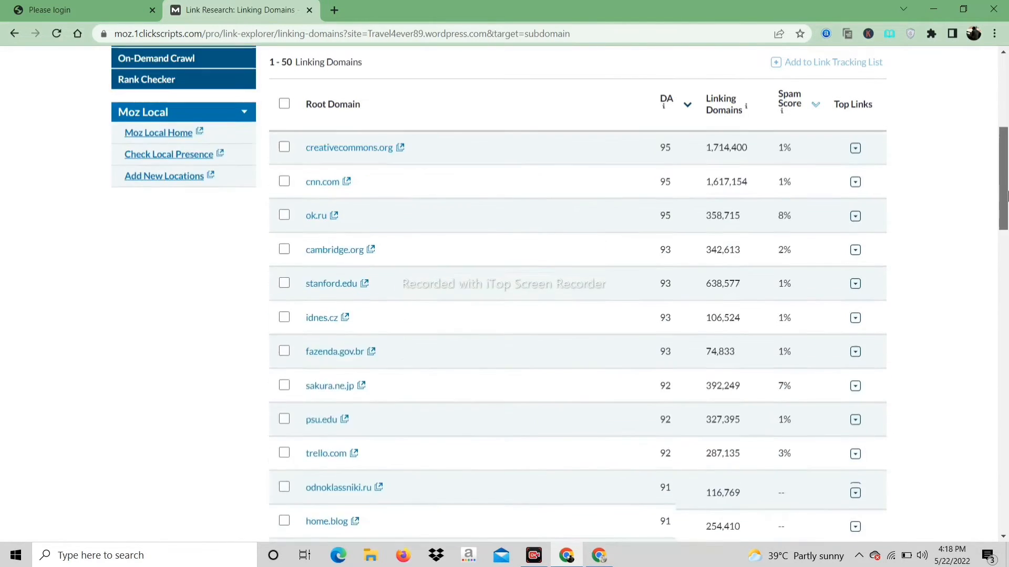
scroll("up", 3)
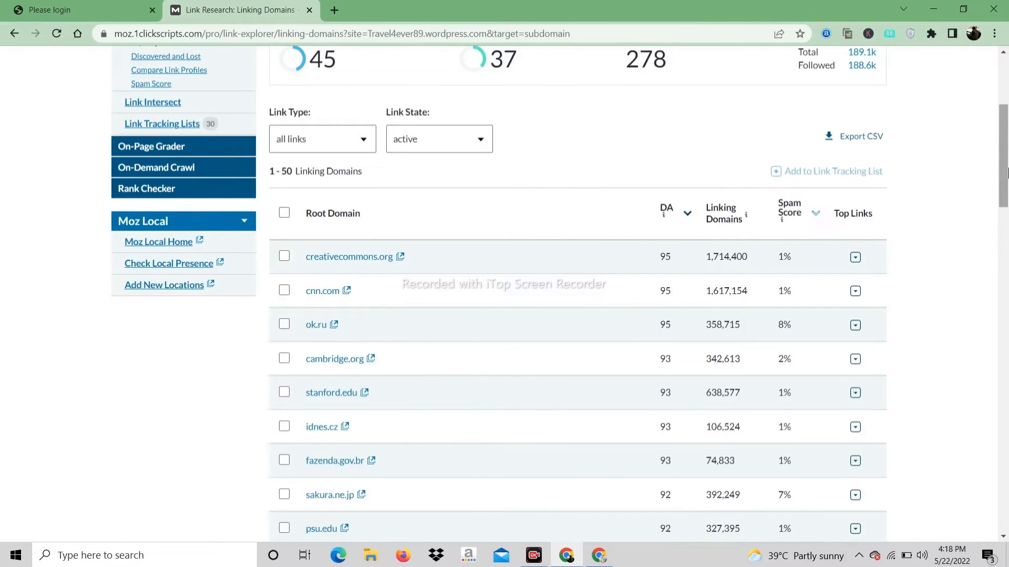
scroll("up", 3)
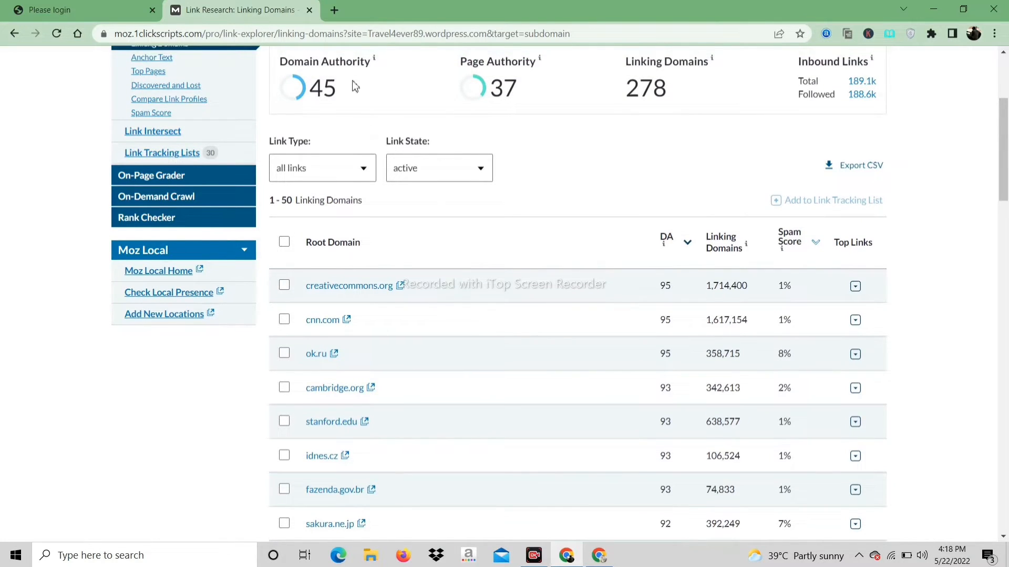
mouse_move(473, 289)
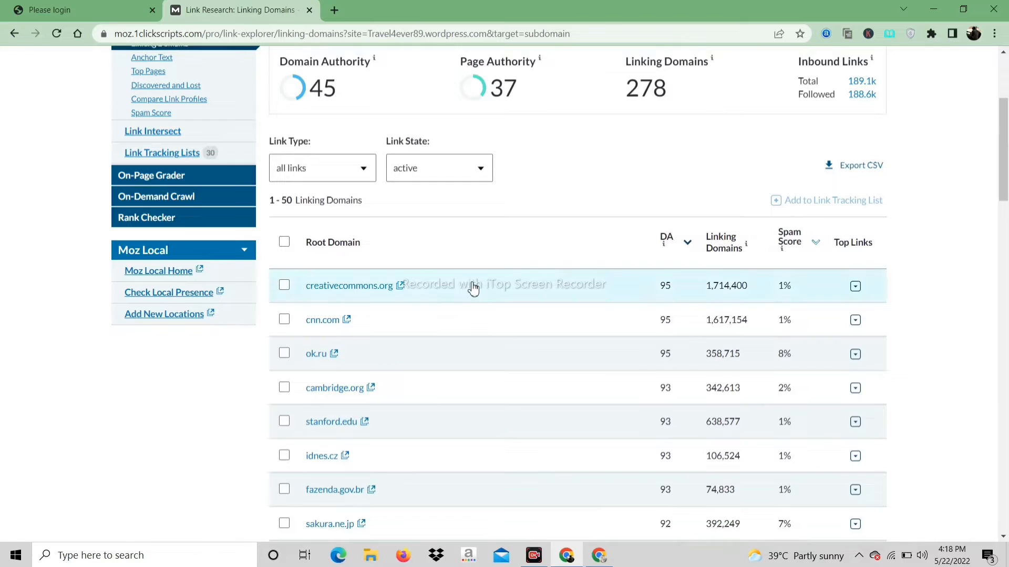
Reveal creativecommons.org's top backlink page, then hide it again.
left_click(855, 286)
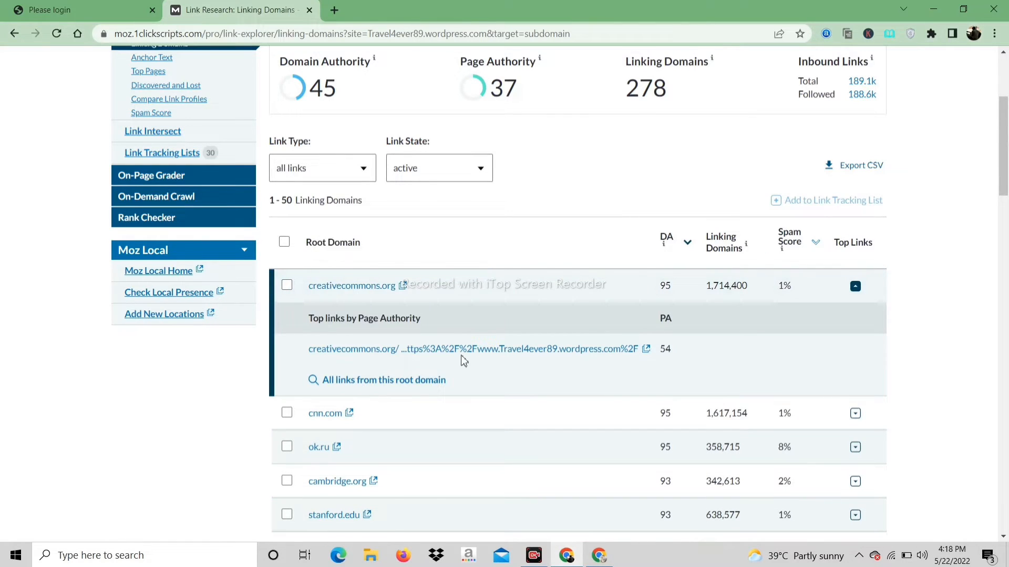
mouse_move(473, 349)
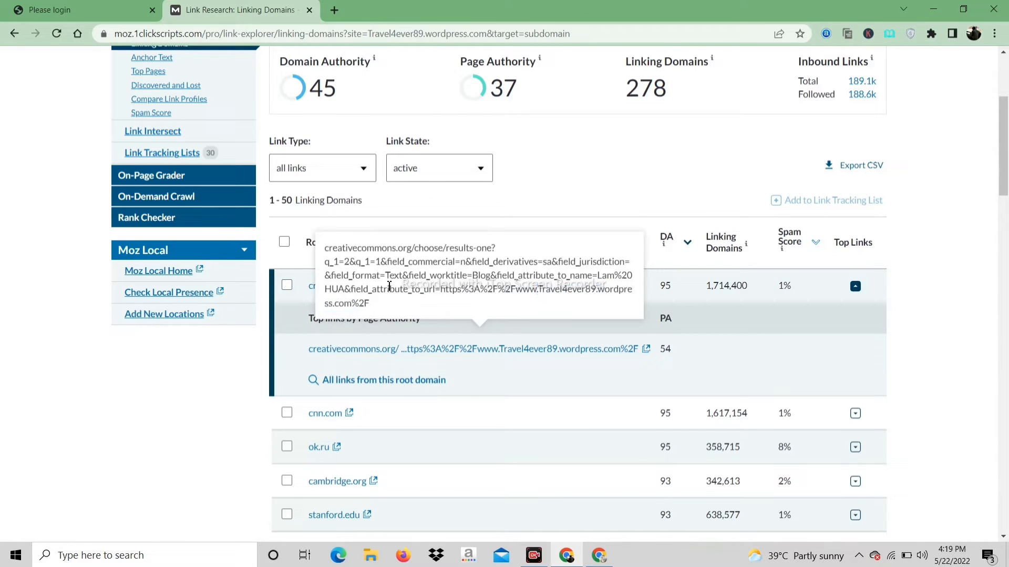
mouse_move(461, 284)
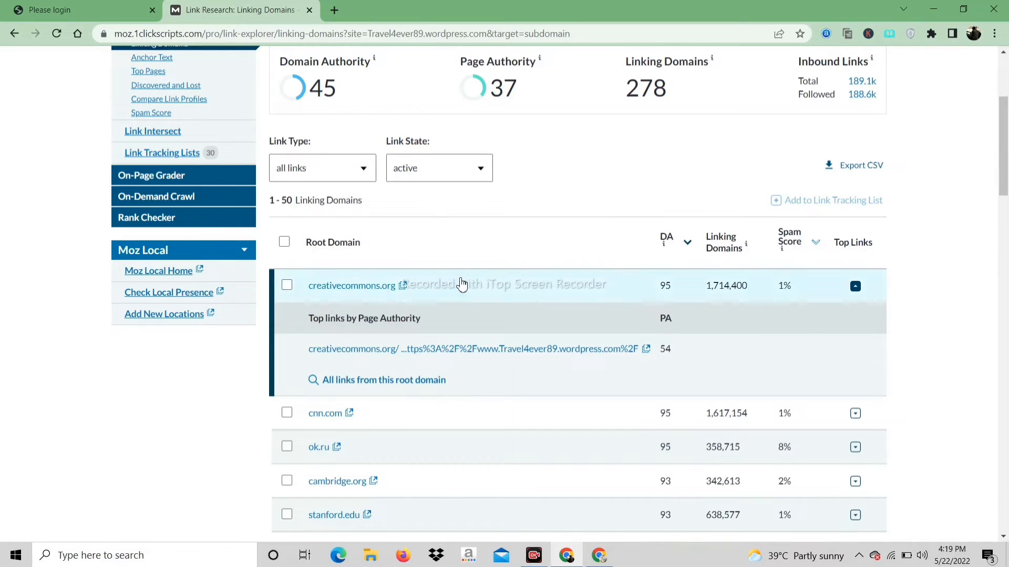
left_click(855, 286)
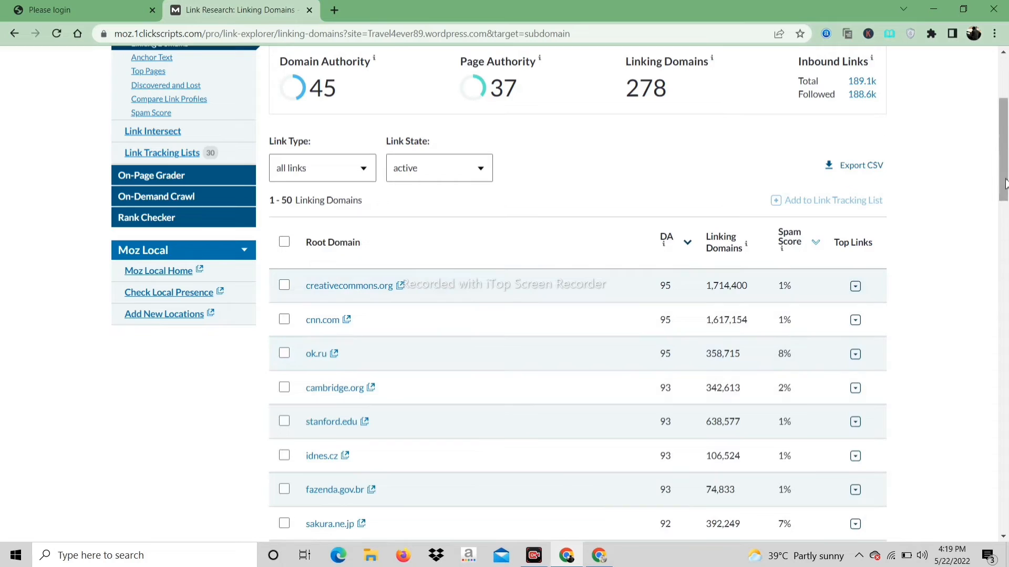
scroll("down", 3)
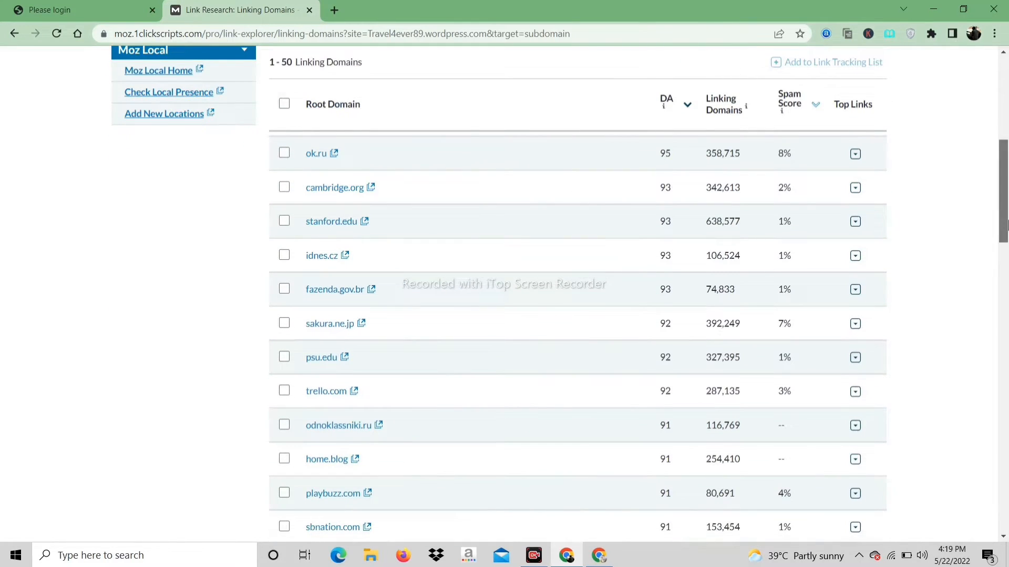
scroll("down", 3)
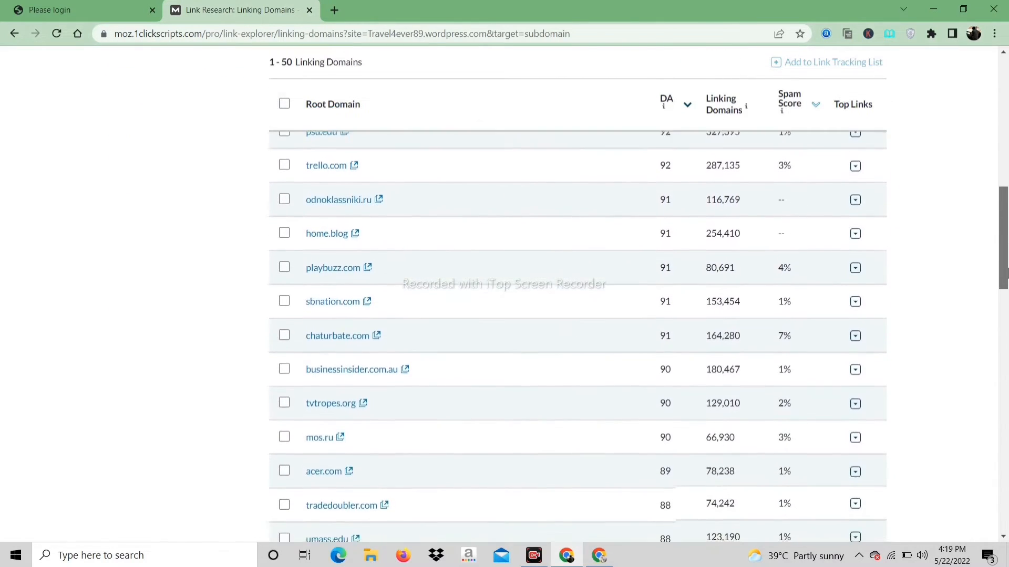
scroll("down", 3)
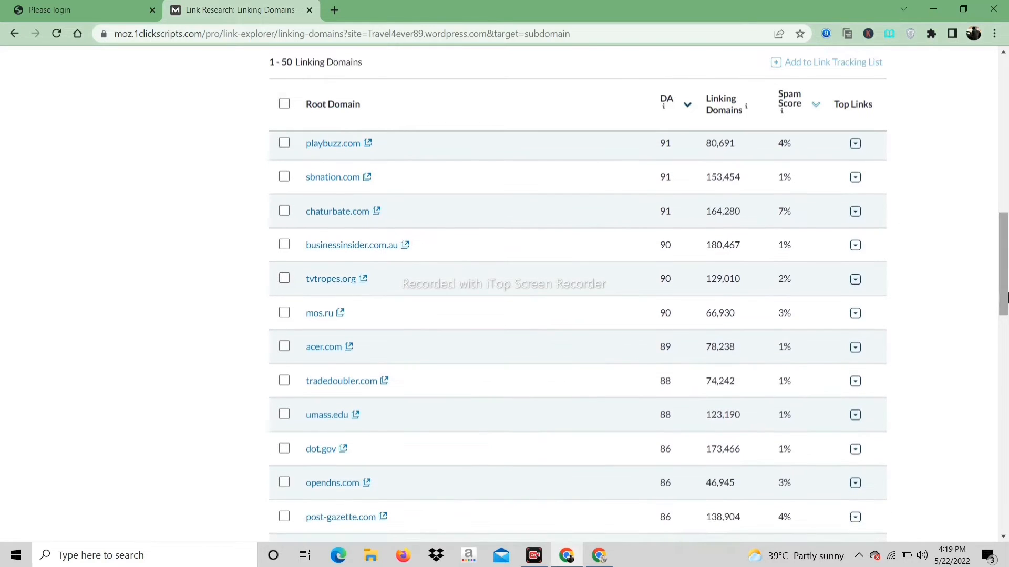
Reveal businessinsider.com.au's top link (PA 46), then collapse it again.
left_click(855, 245)
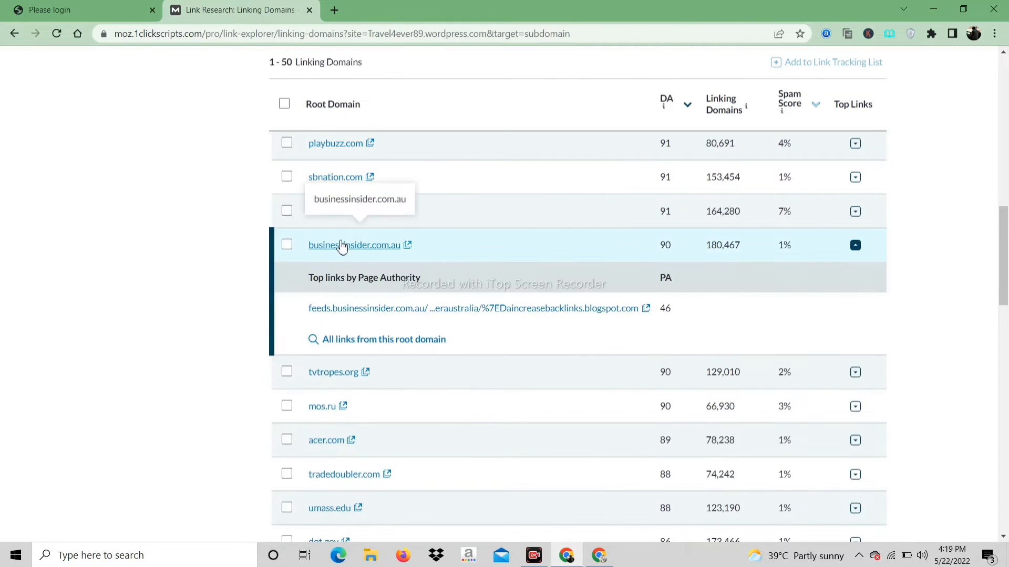
mouse_move(485, 314)
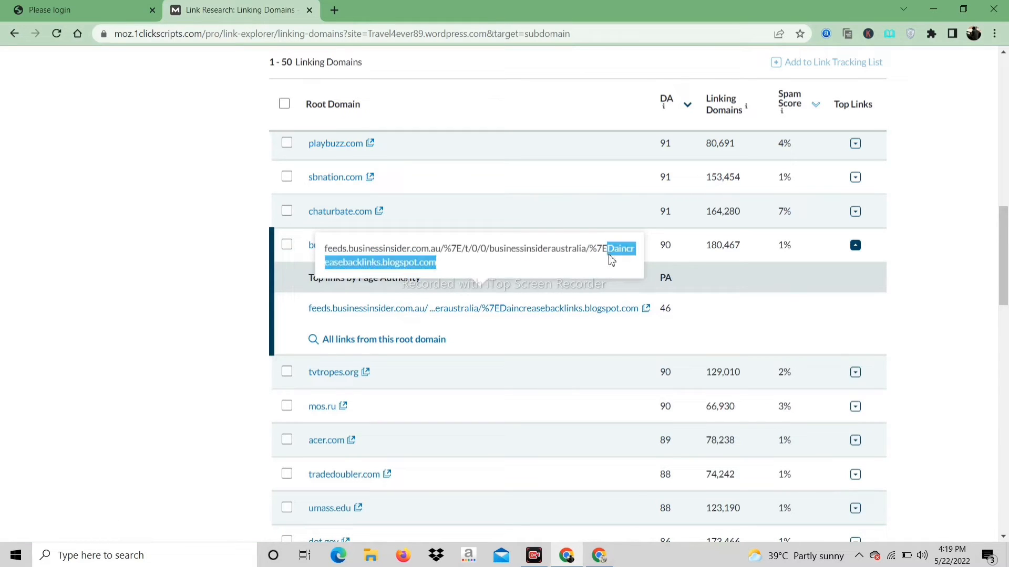
mouse_move(415, 278)
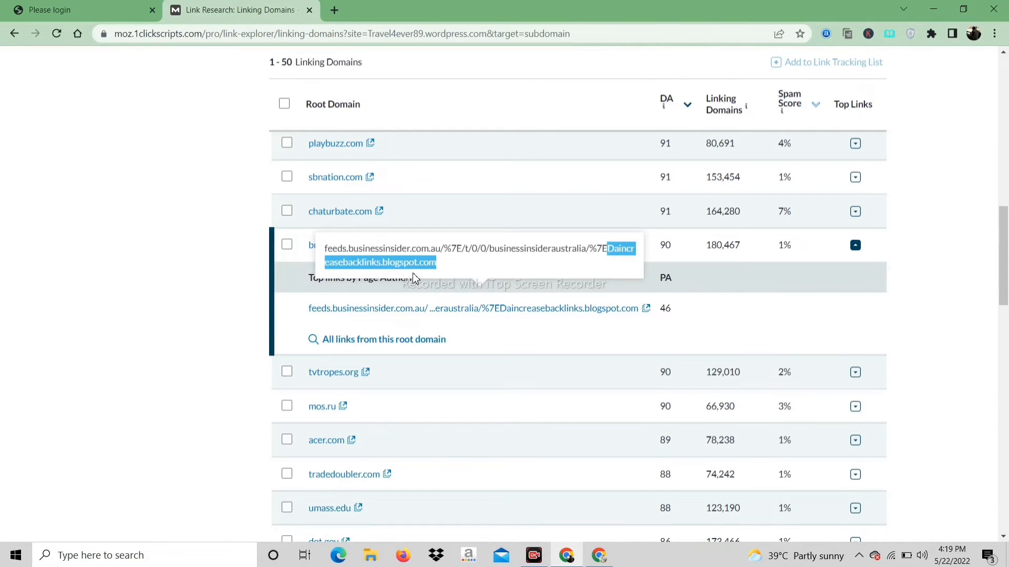
mouse_move(513, 246)
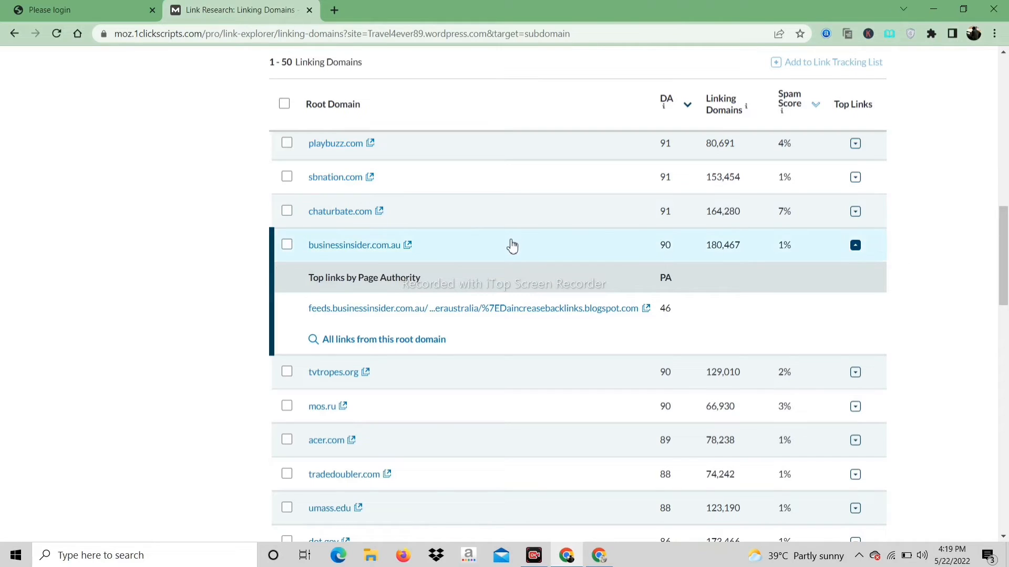
left_click(855, 246)
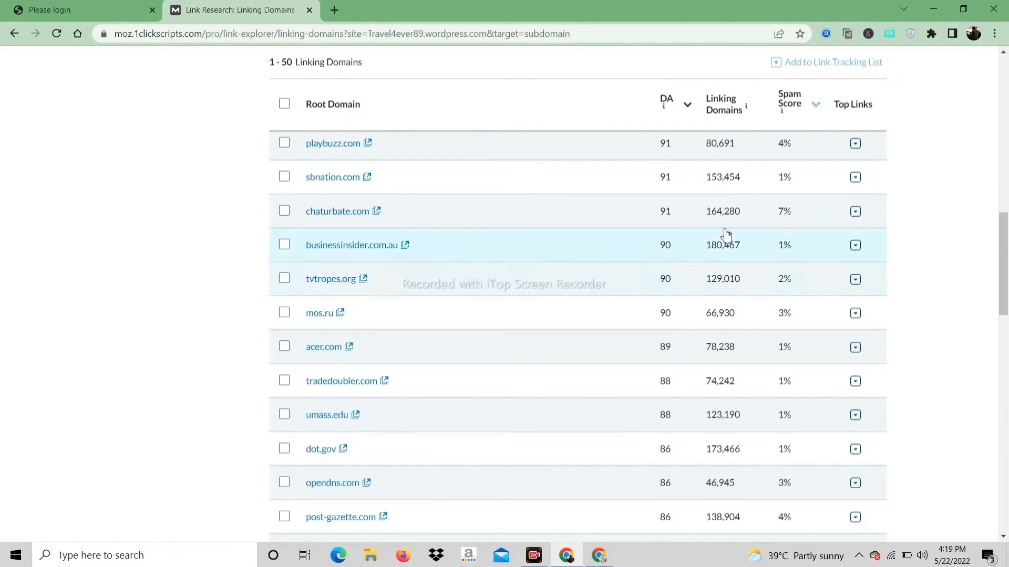
scroll("down", 3)
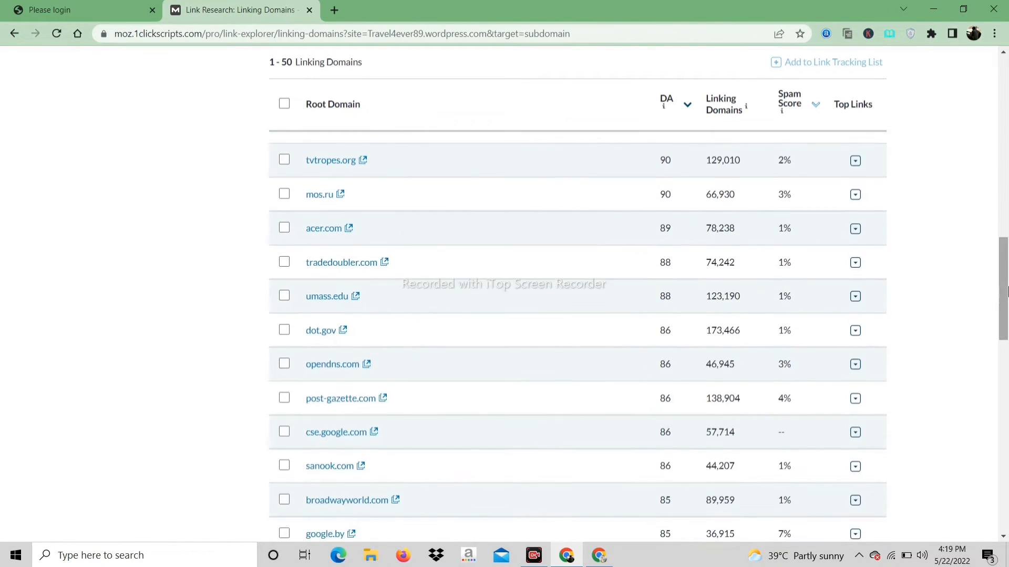
Expand acer.com's top links and open the community.acer.com leaving link to Travel4ever89.wordpress.com.
left_click(855, 228)
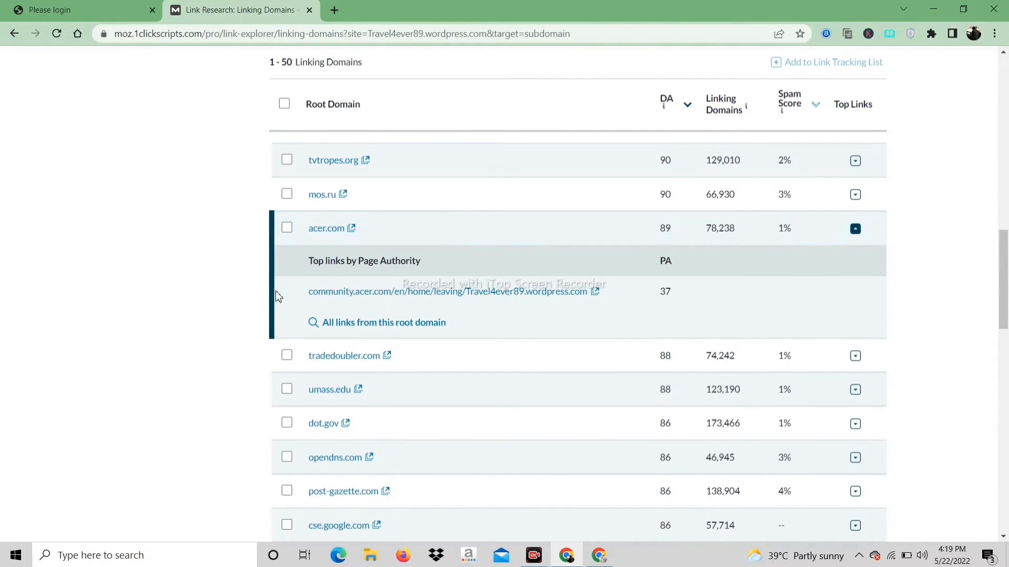
mouse_move(520, 305)
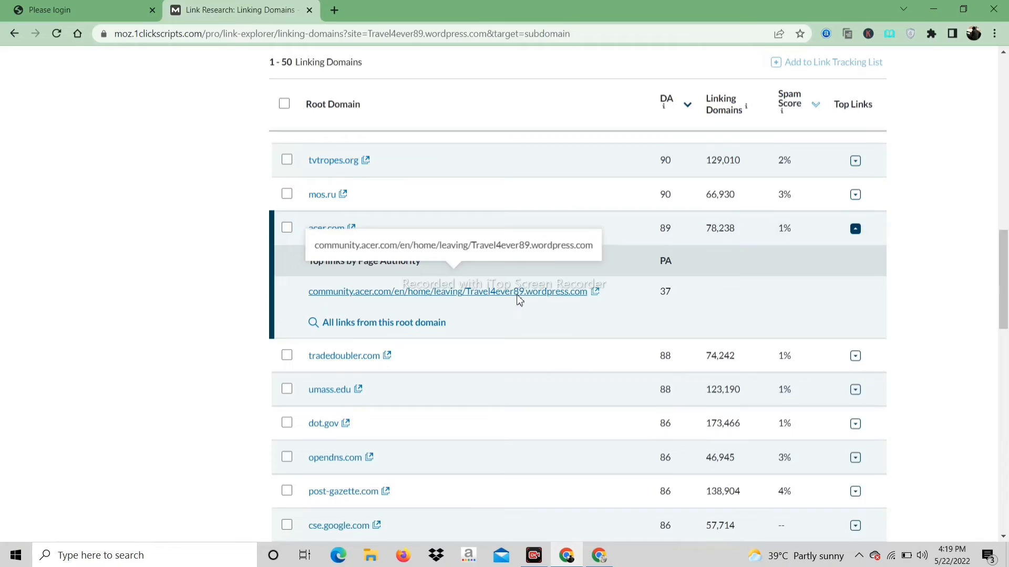
left_click(447, 291)
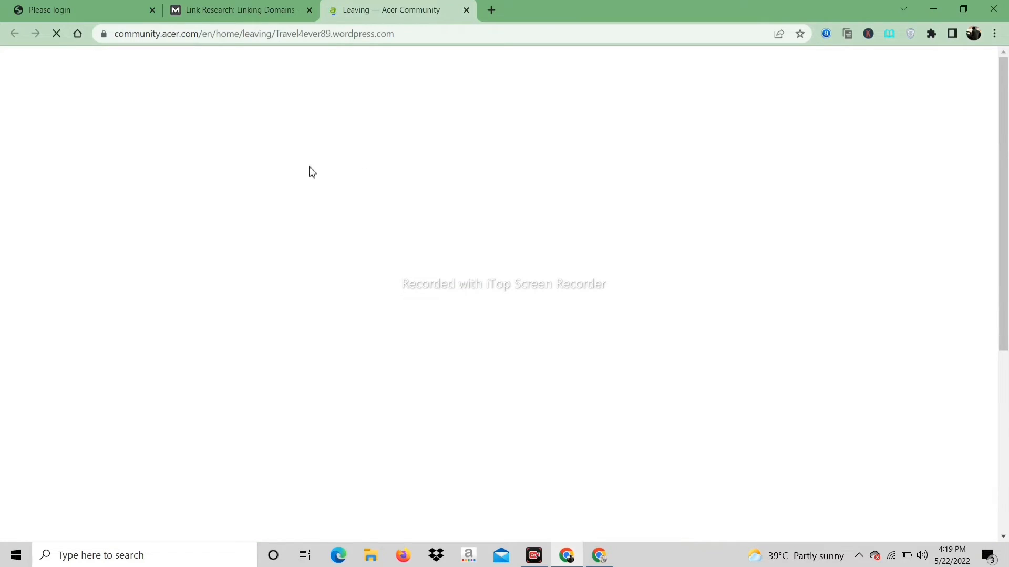
mouse_move(289, 198)
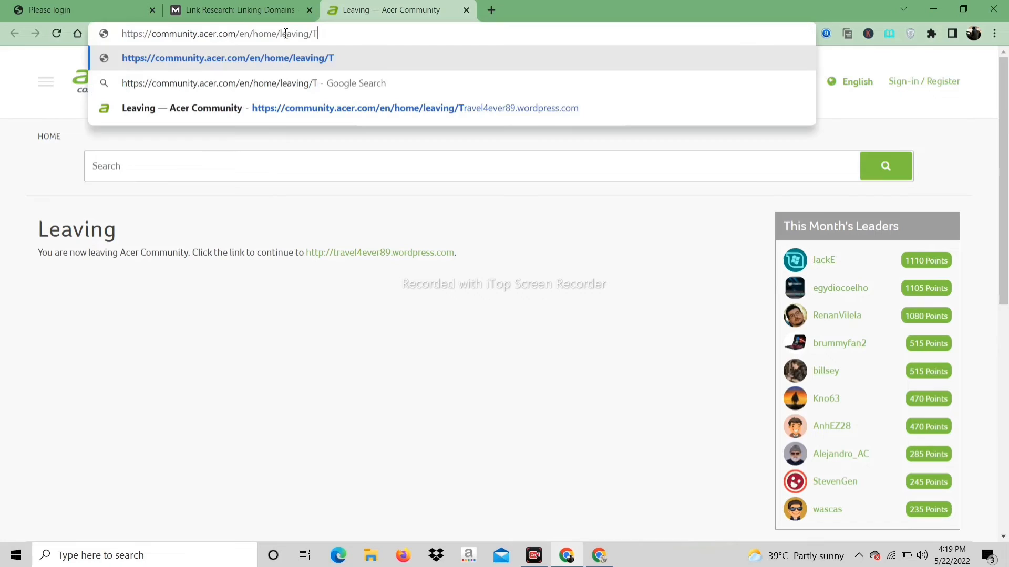
Reload the Acer leaving page with youtube.com in place of Travel4ever89.wordpress.com in the URL.
type("youtube.com")
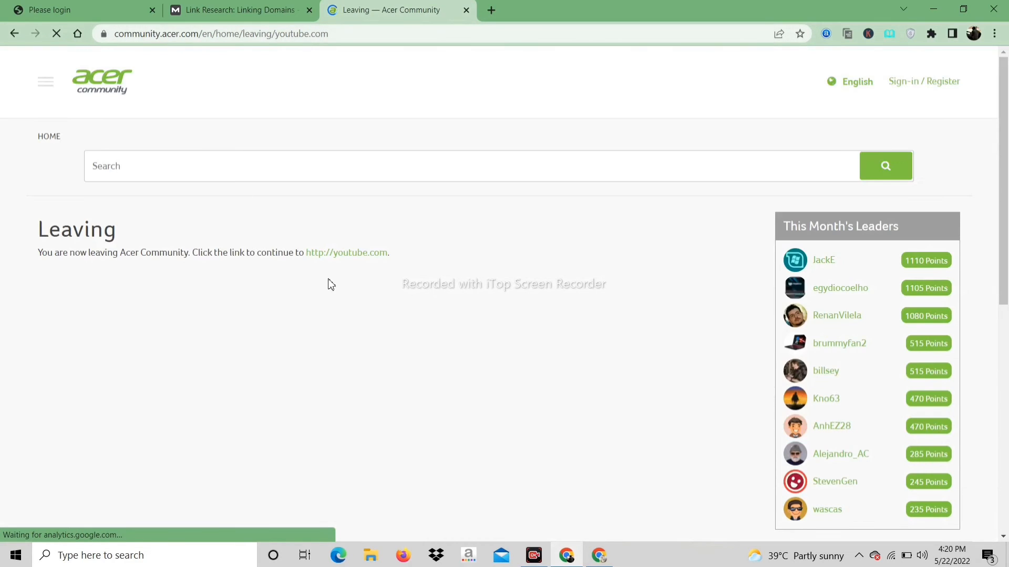
mouse_move(346, 252)
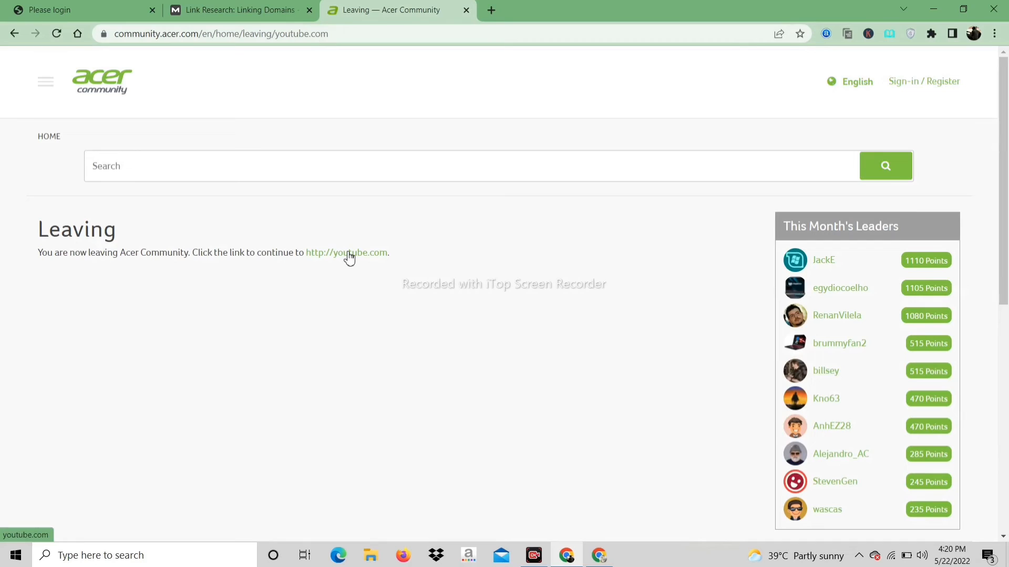
mouse_move(475, 32)
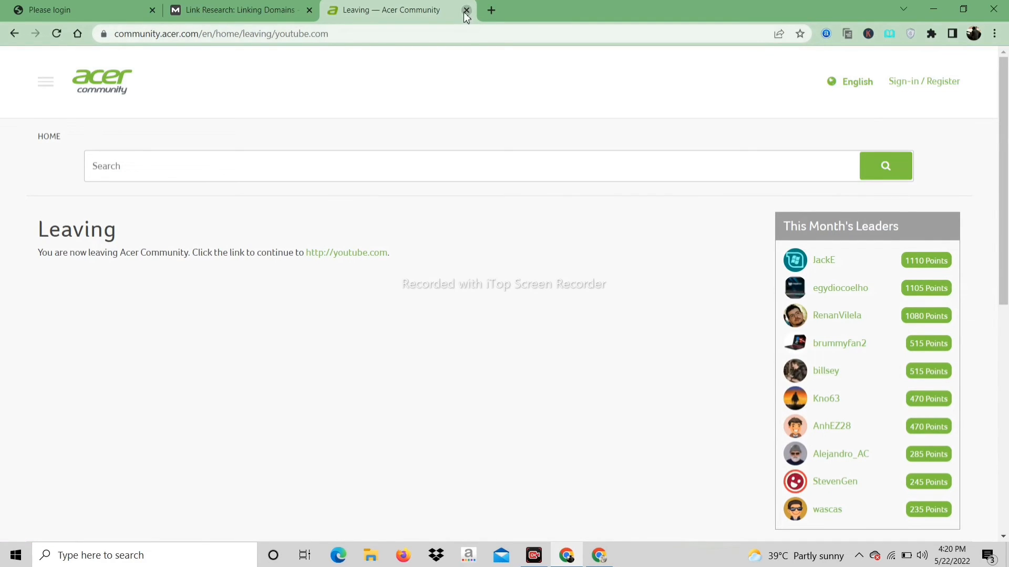
Close the Acer tab, then reveal tradedoubler.com's three redirect links and expand dot.gov's top links.
left_click(466, 10)
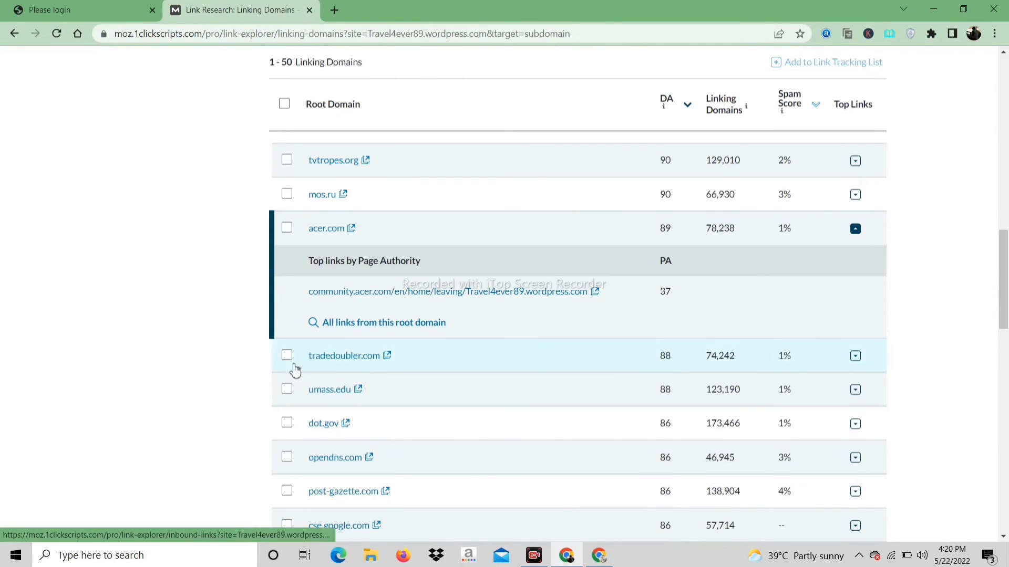
left_click(855, 355)
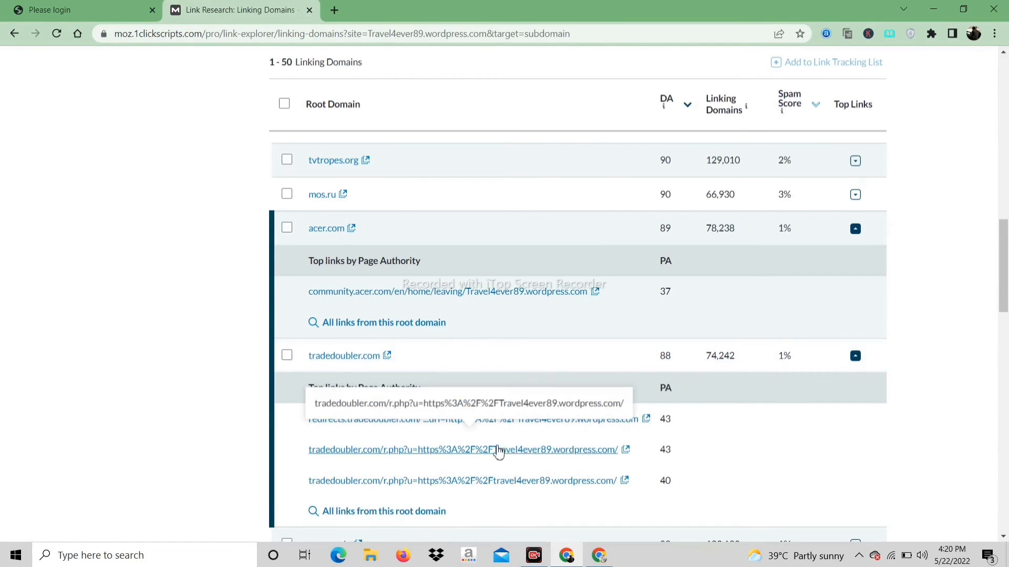
mouse_move(645, 365)
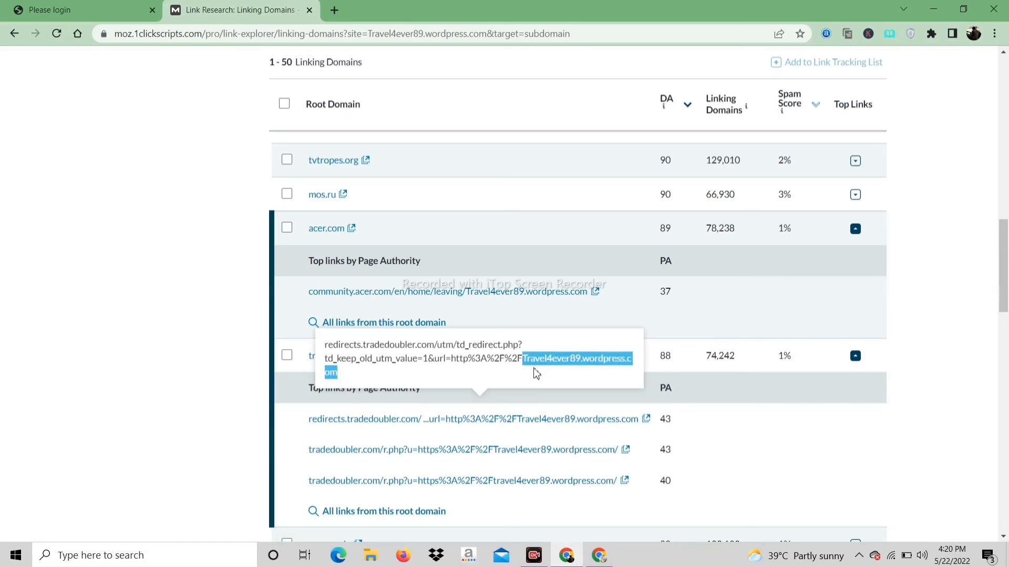
mouse_move(384, 359)
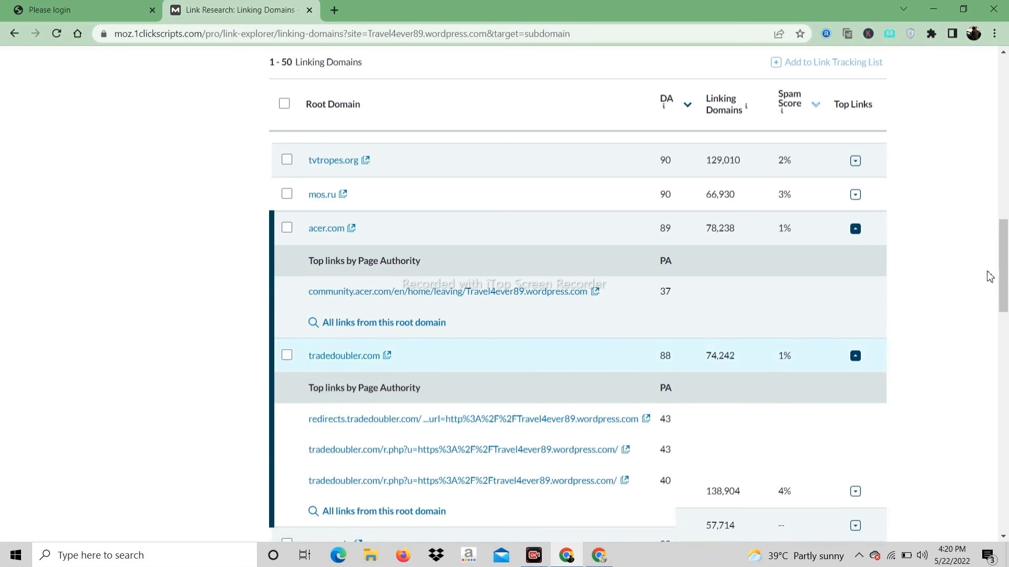
scroll("down", 3)
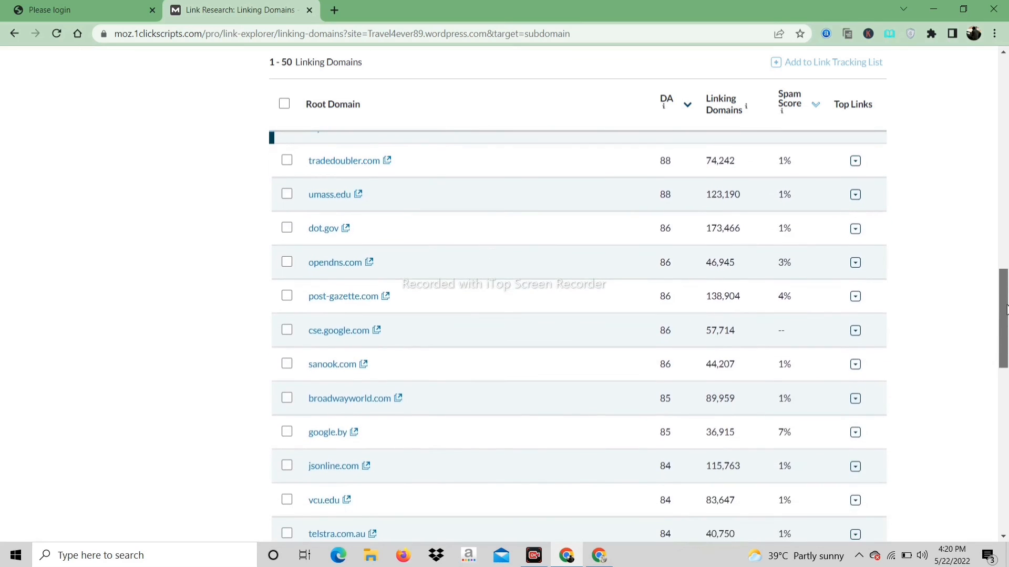
scroll("down", 3)
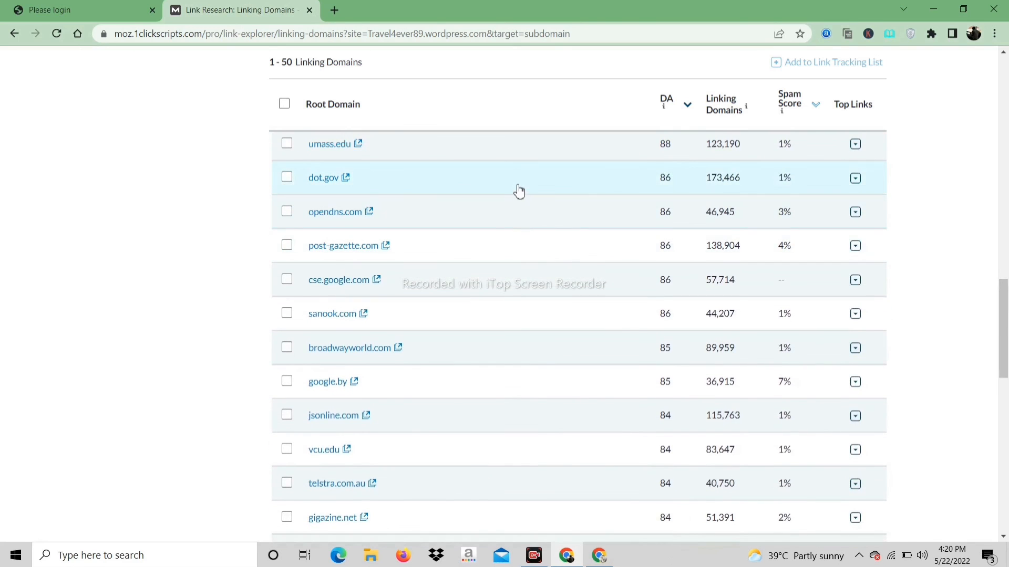
left_click(854, 177)
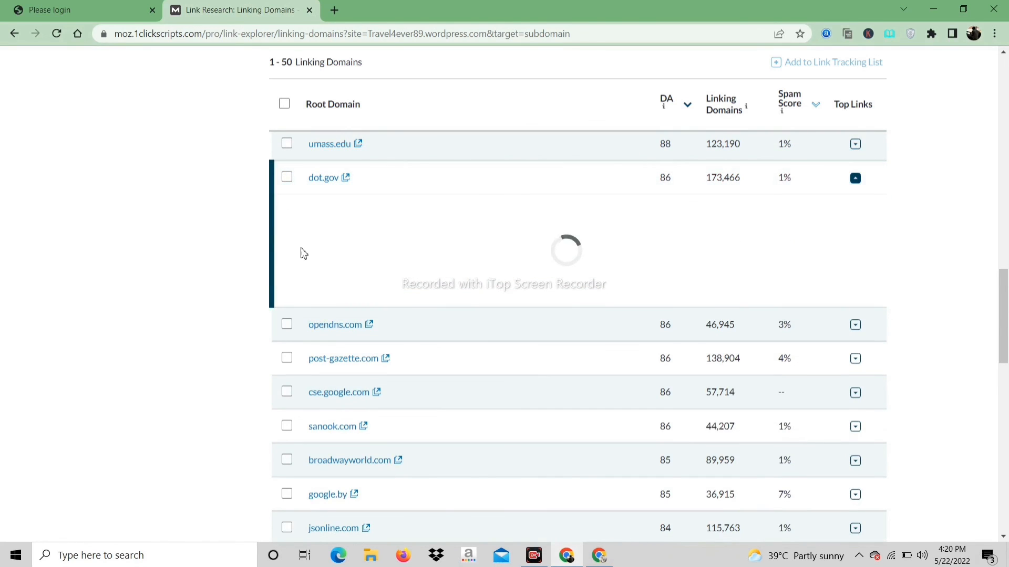